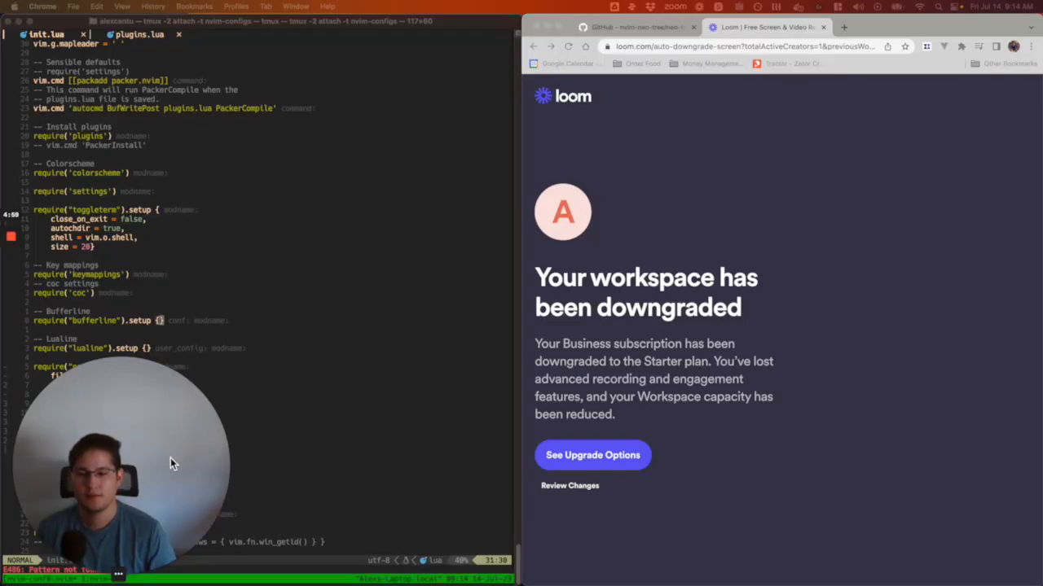
mouse_move(160, 433)
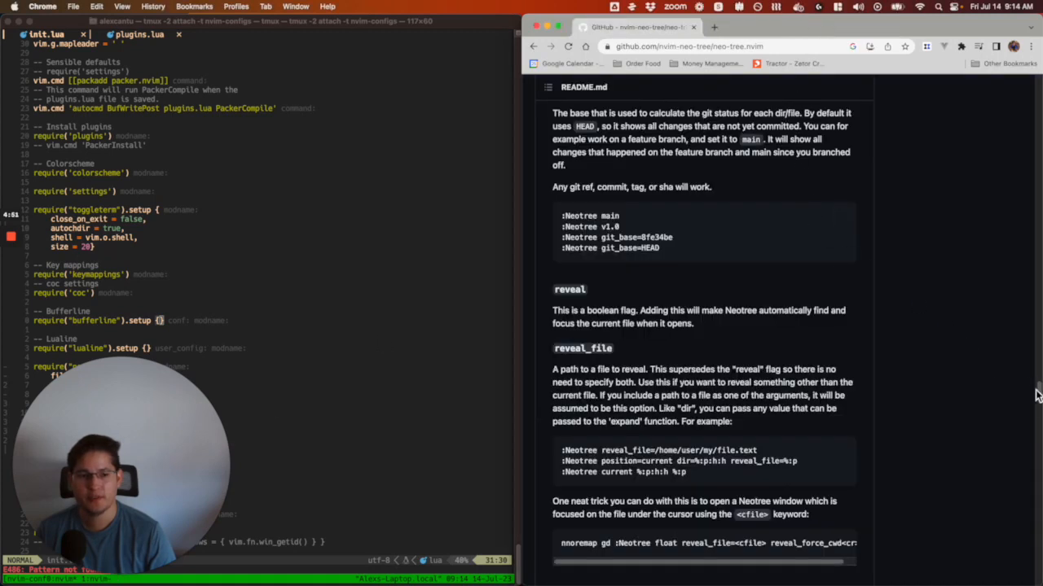
Scroll up through the neo-tree.nvim README to review its options
scroll("up", 3)
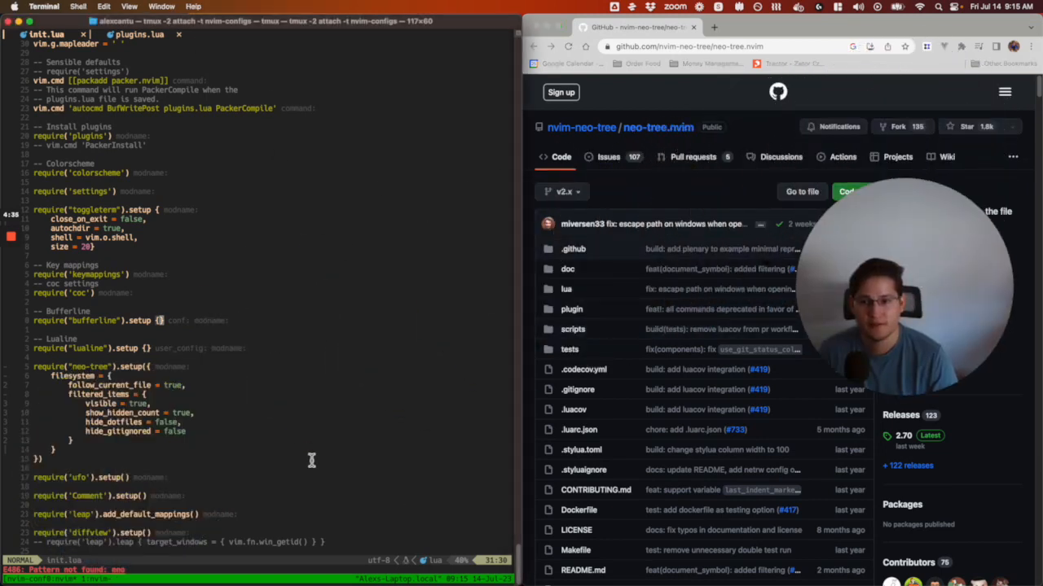
mouse_move(374, 462)
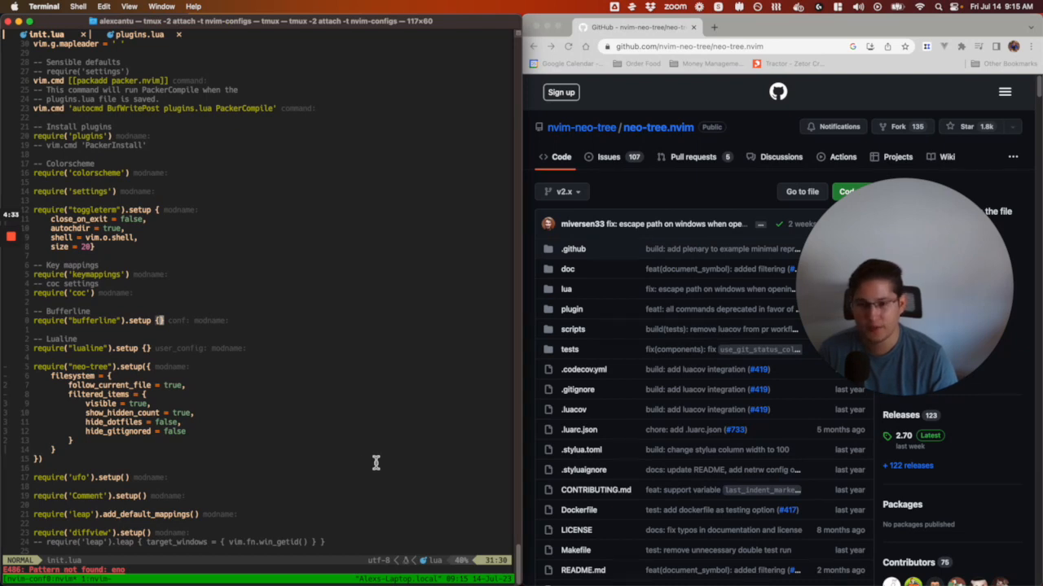
mouse_move(329, 407)
type("p")
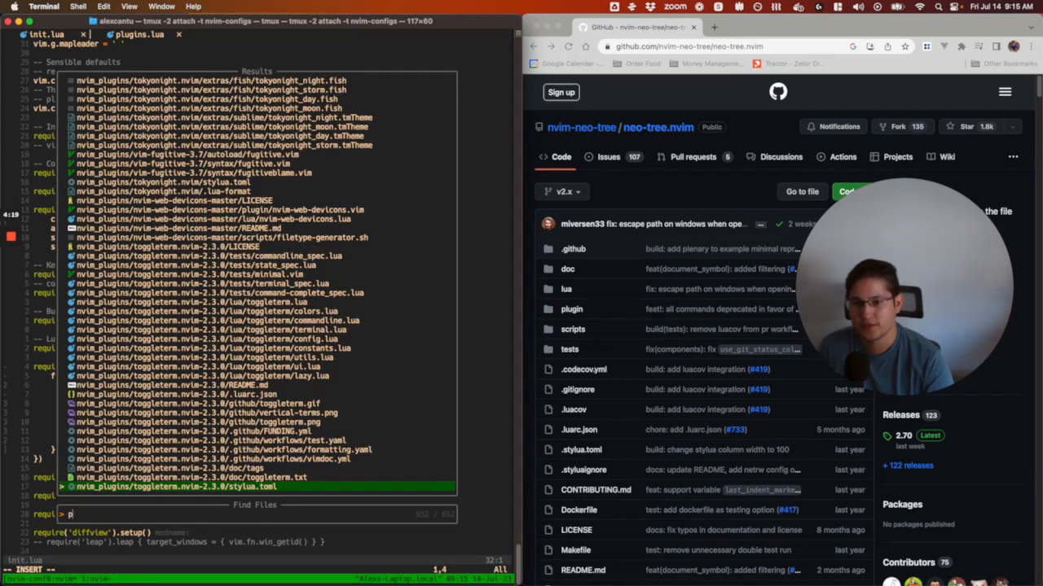
Find plugins.lua via 'lug' and paste in the neo-tree use block with its dependencies
type("lug")
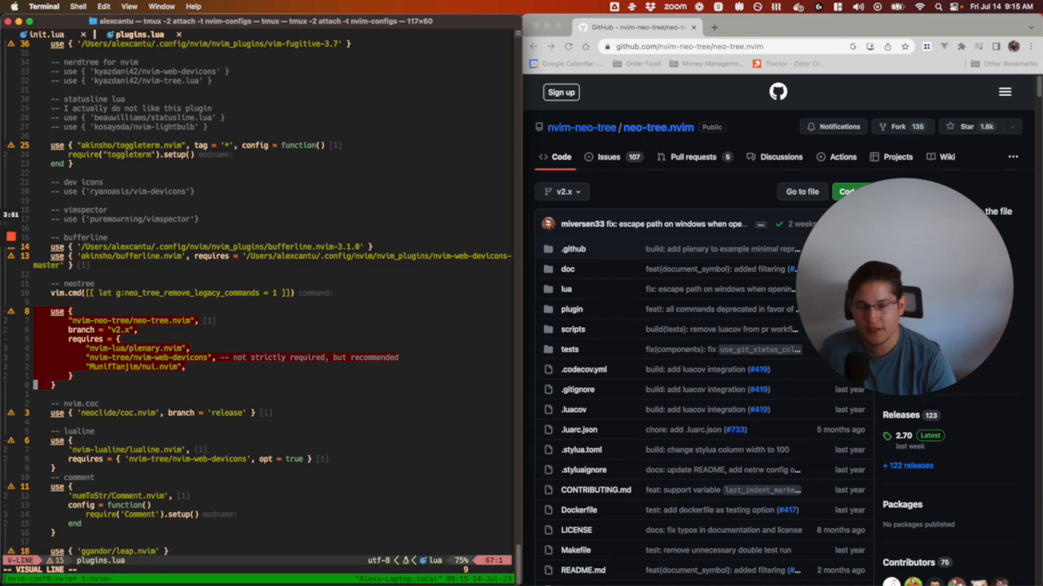
key("Escape")
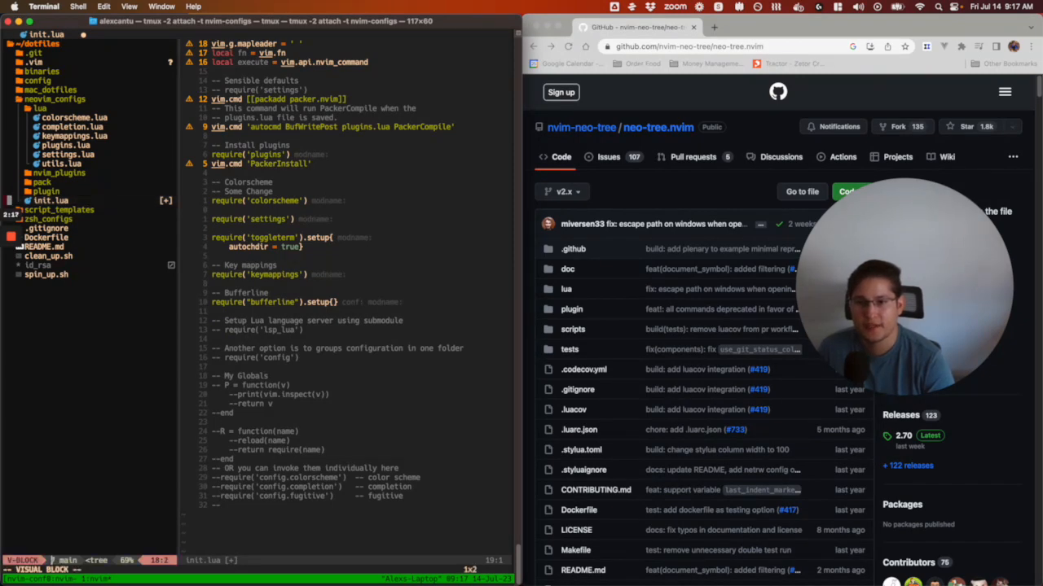
Run :Neotree to show the dotfiles project tree beside init.lua
key("Escape")
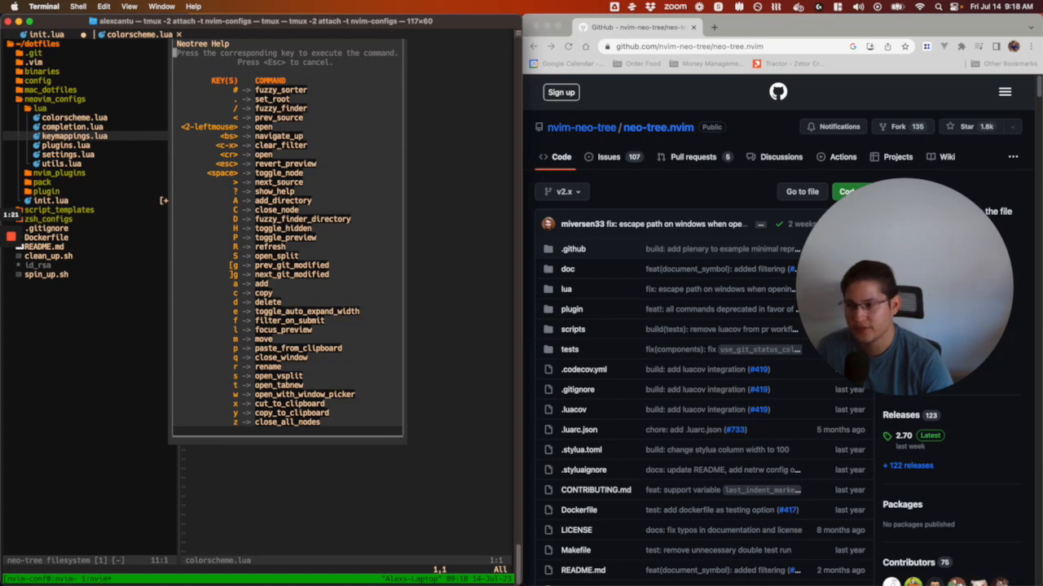
Dismiss neo-tree's key command help after reviewing it with colorscheme.lua open
key("Escape")
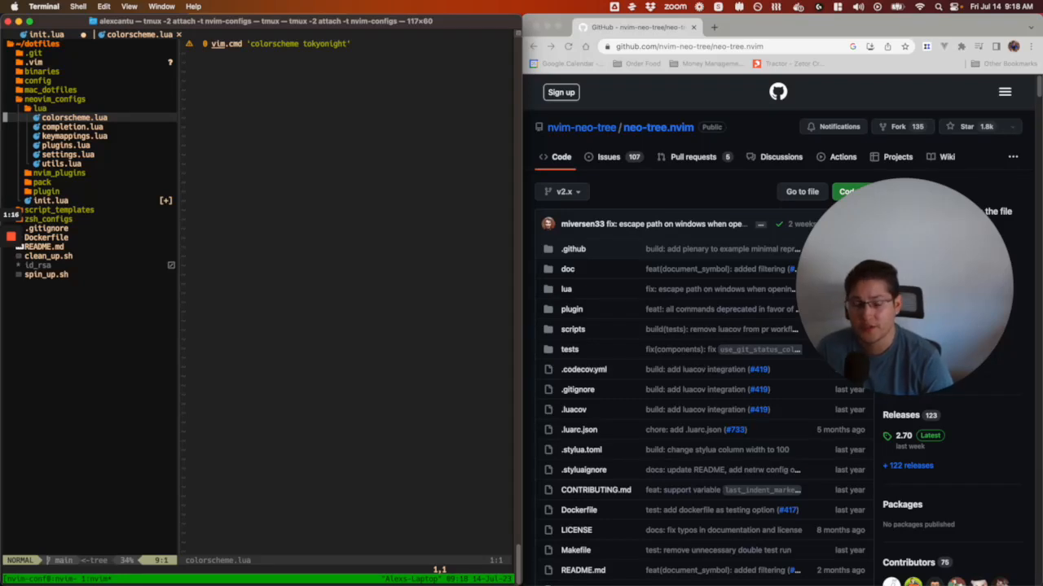
Rename colorscheme.lua to colorscheme2.lua, then rename it back to colorscheme.lua
key("r")
type("colorscheme.lua")
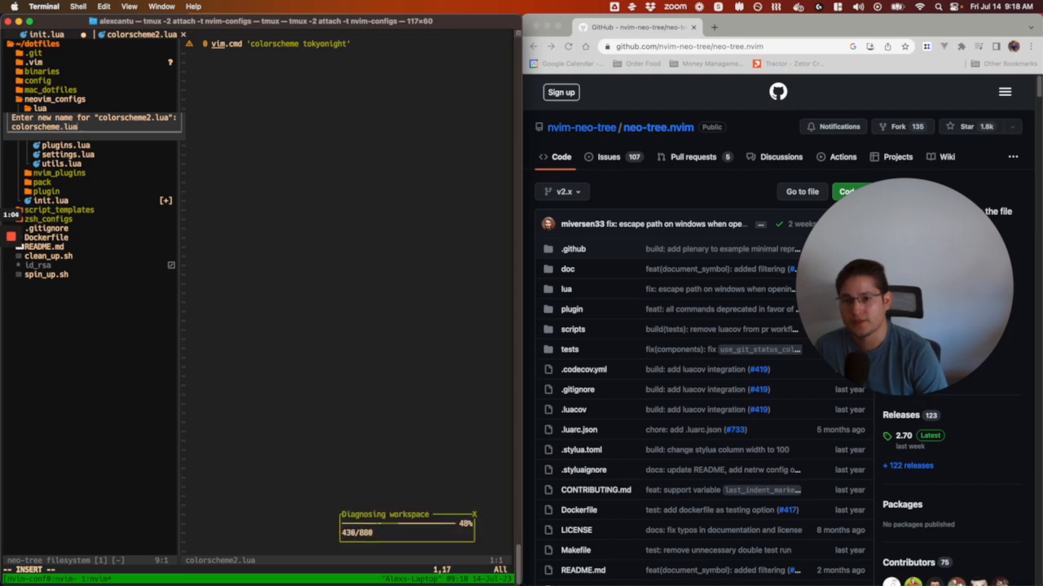
key("enter")
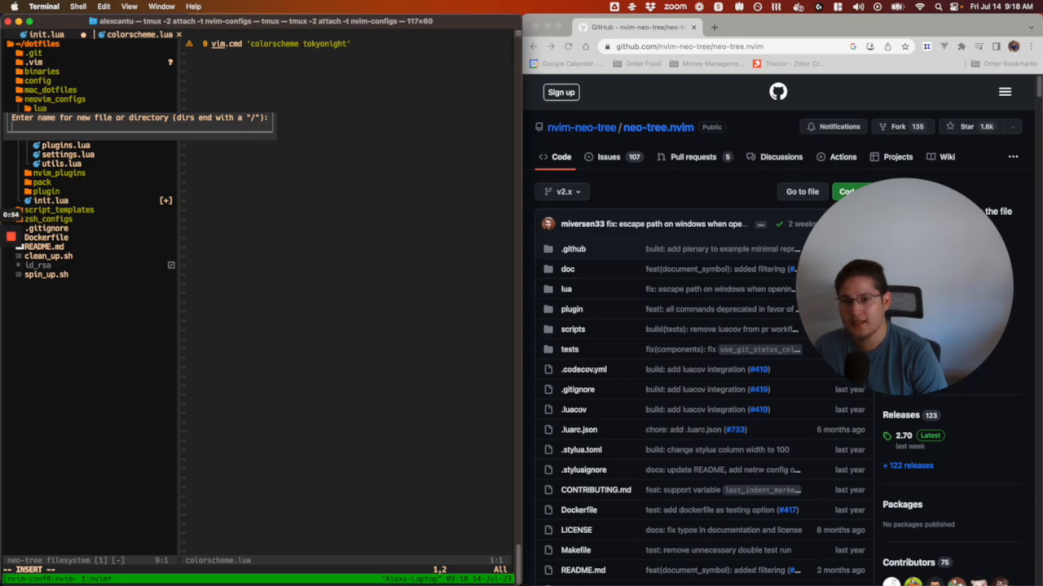
Create a test.json file and a test_dir/ folder in the lua config folder
type("test.json")
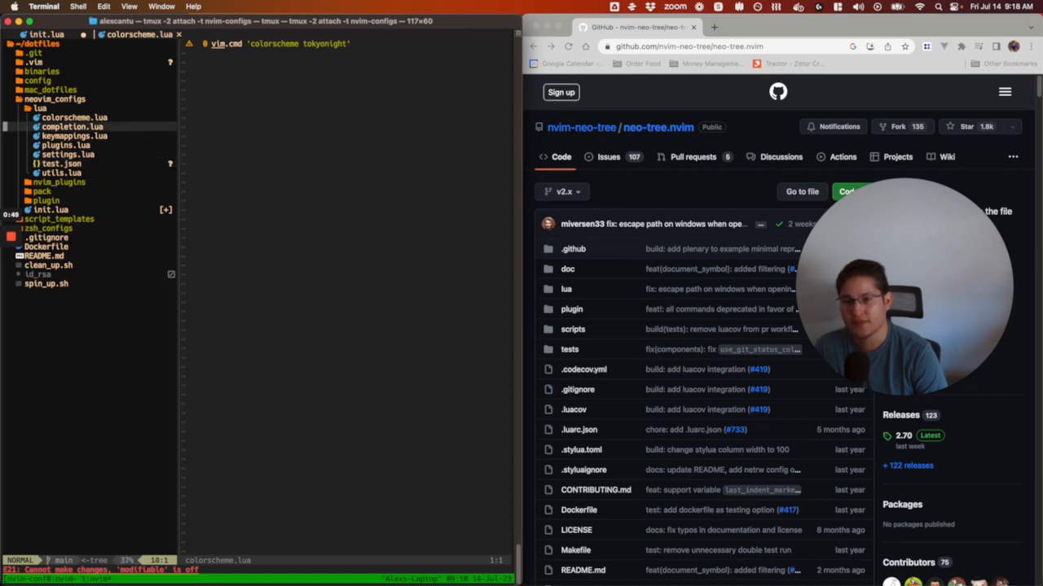
type("test")
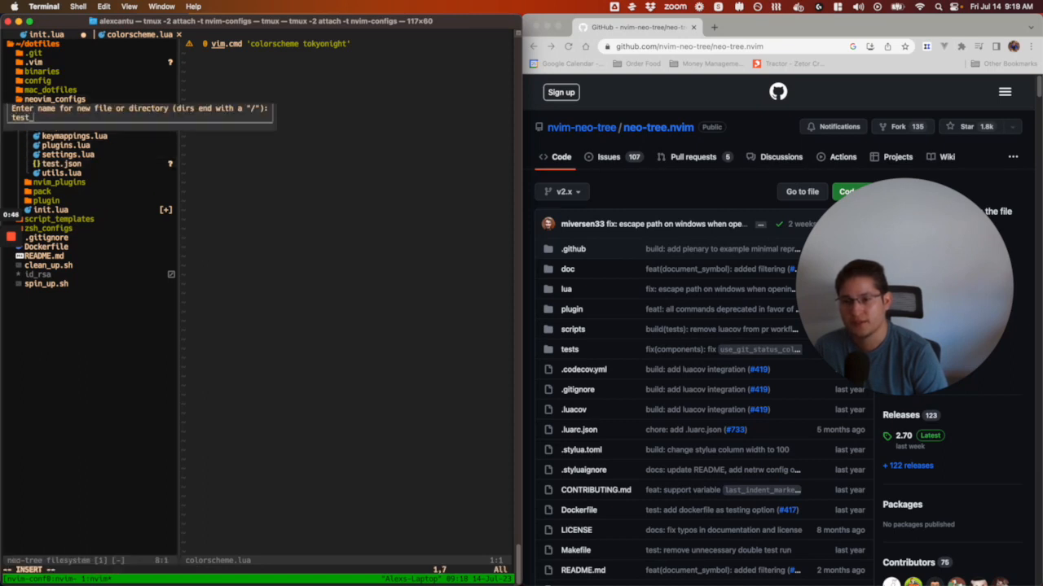
type("_dir/")
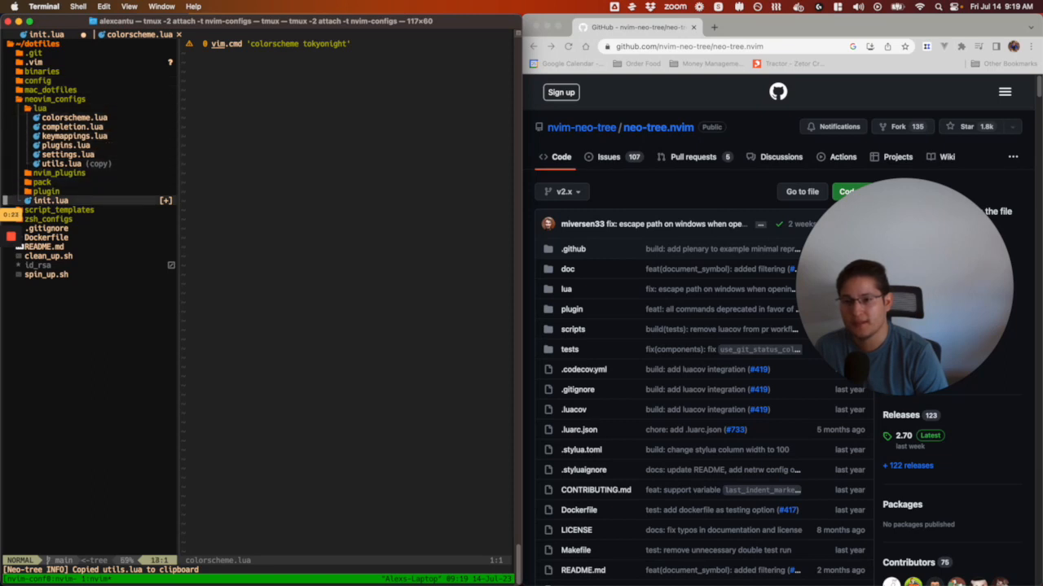
Paste the copied utils.lua into the plugin folder, then start deleting that copy
left_click(46, 191)
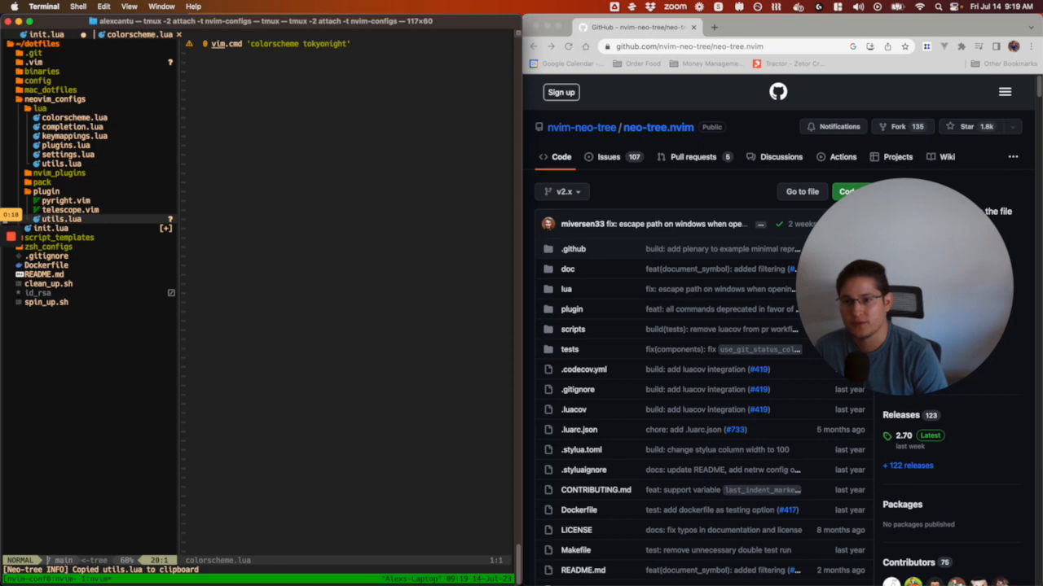
key("d")
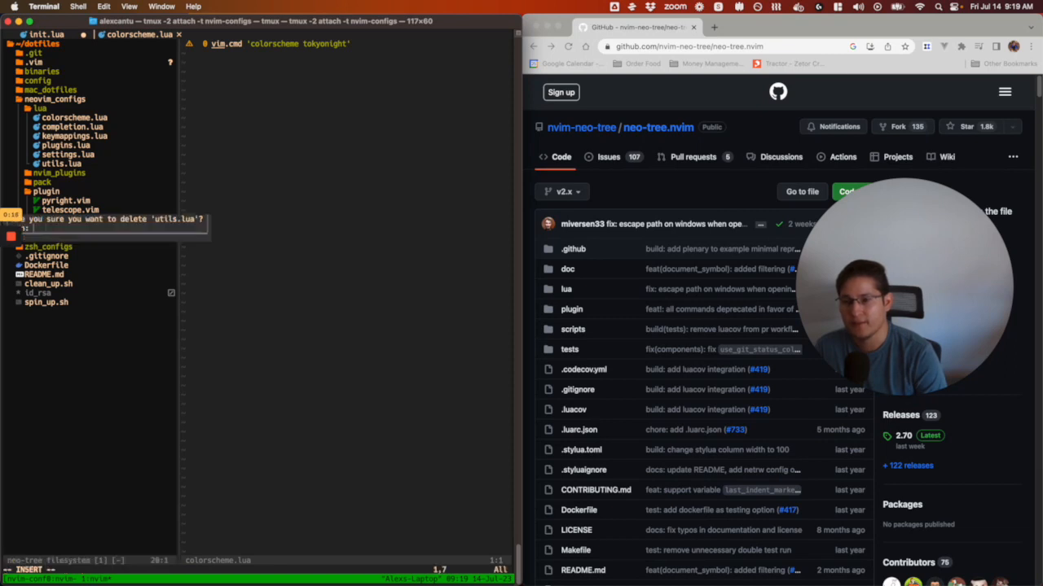